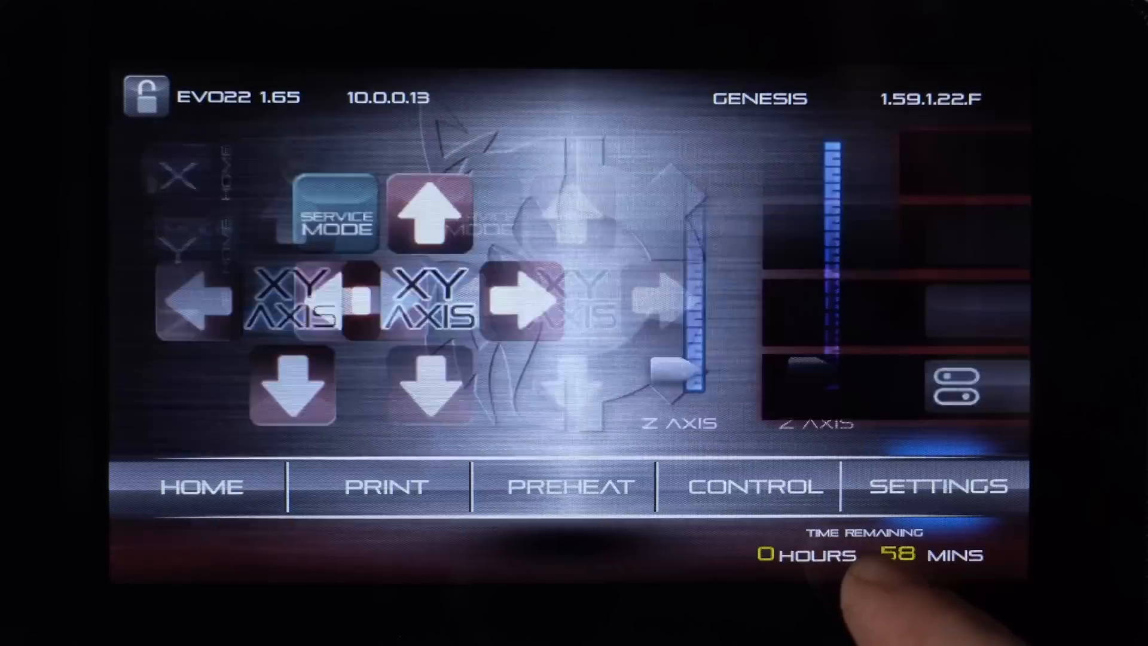
Reveal the Advanced settings panel with X-OFFSET, Y-OFFSET and CALIBRATE XY.
click(942, 486)
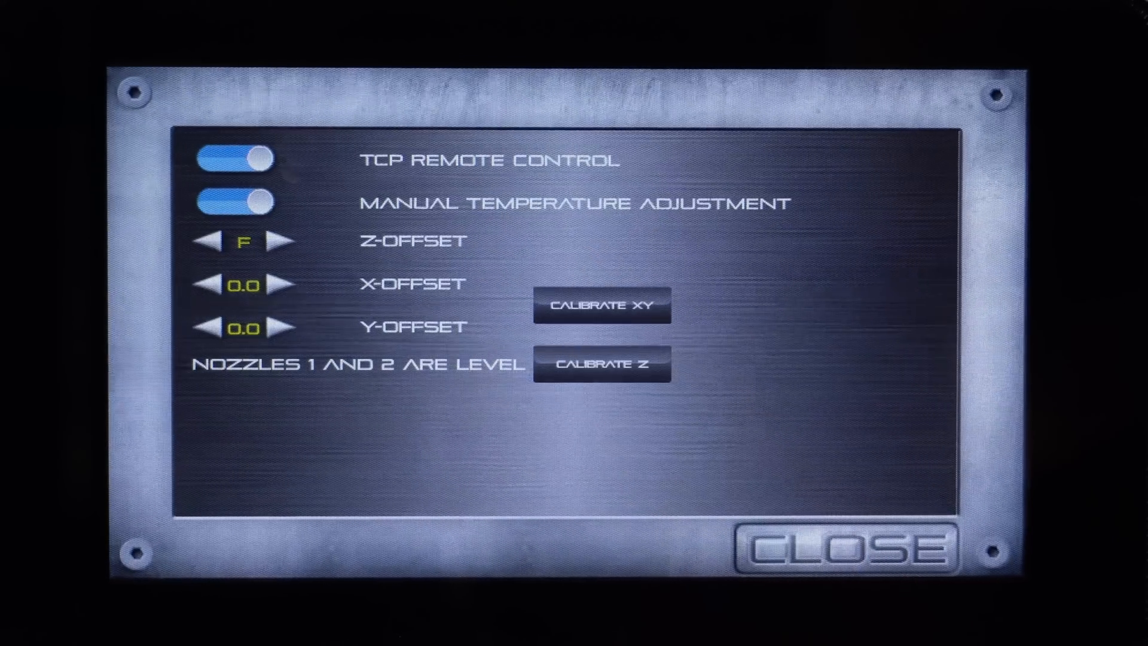
Launch the CALIBRATE XY print so both nozzles begin pre-heating, offsets at 0.0.
click(842, 549)
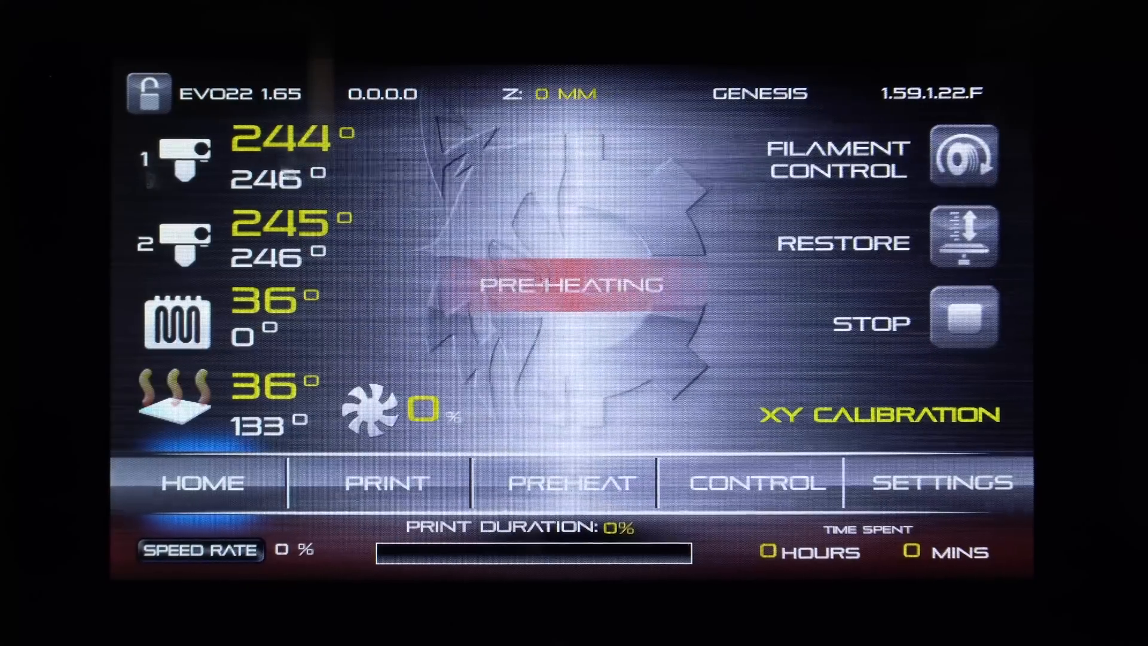
click(877, 415)
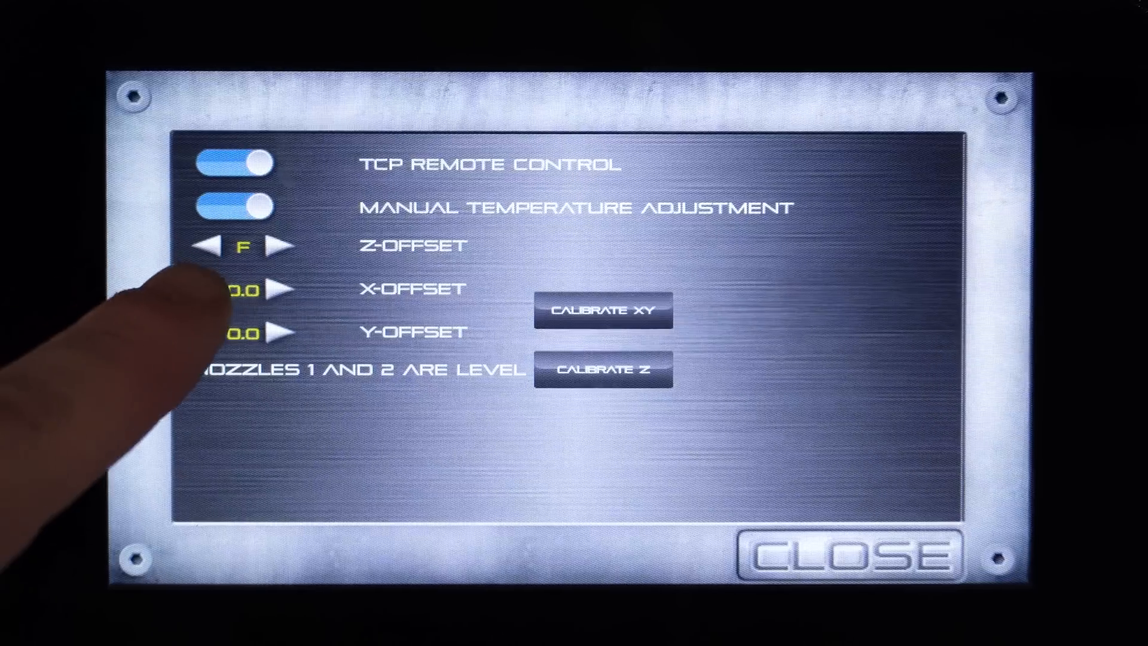